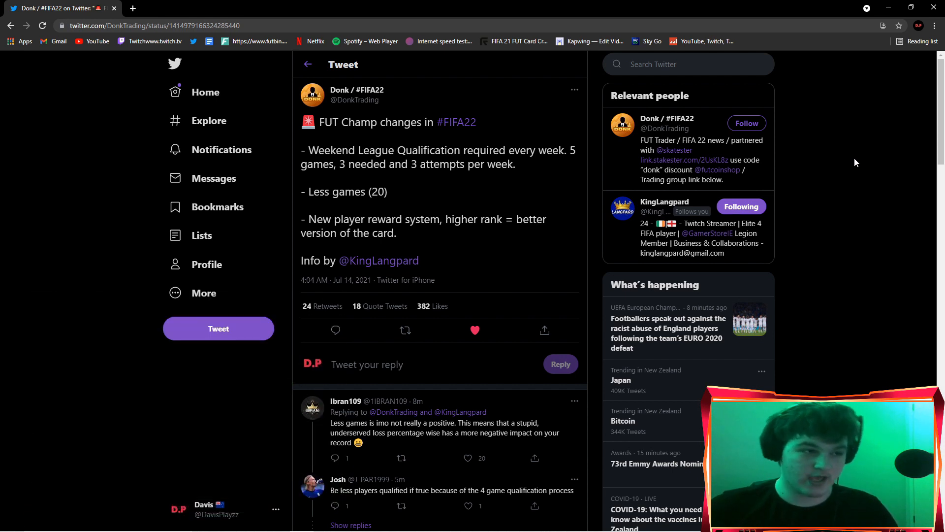
# - Open KingLangpard's profile credited in the tweet and scroll through it
pyautogui.click(475, 330)
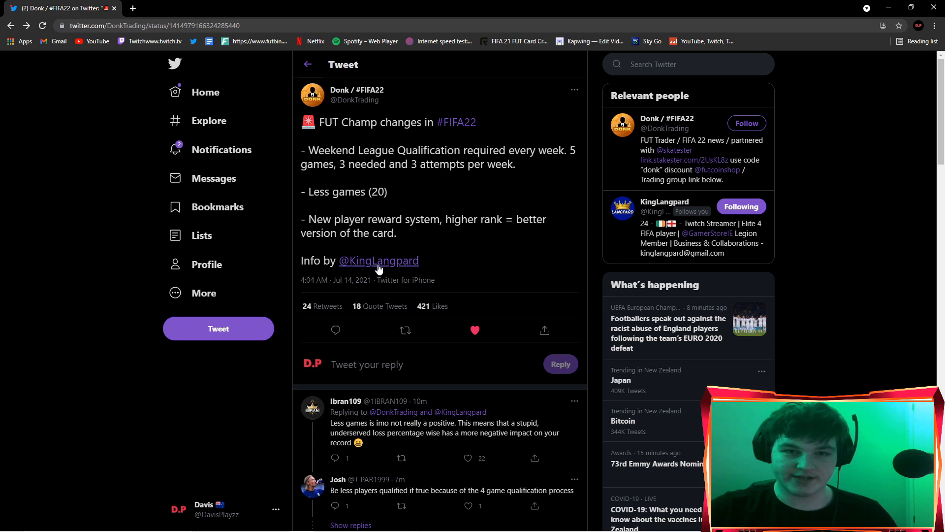
pyautogui.click(379, 260)
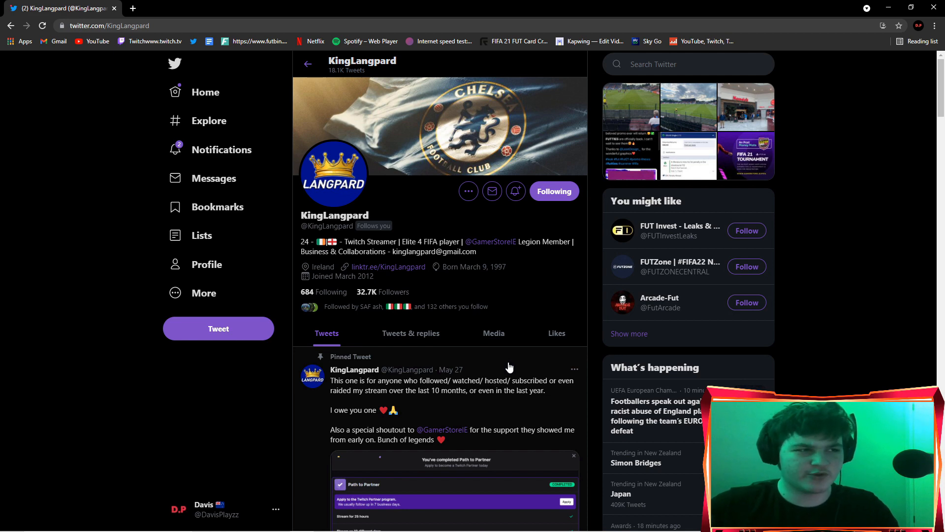
pyautogui.moveTo(510, 363)
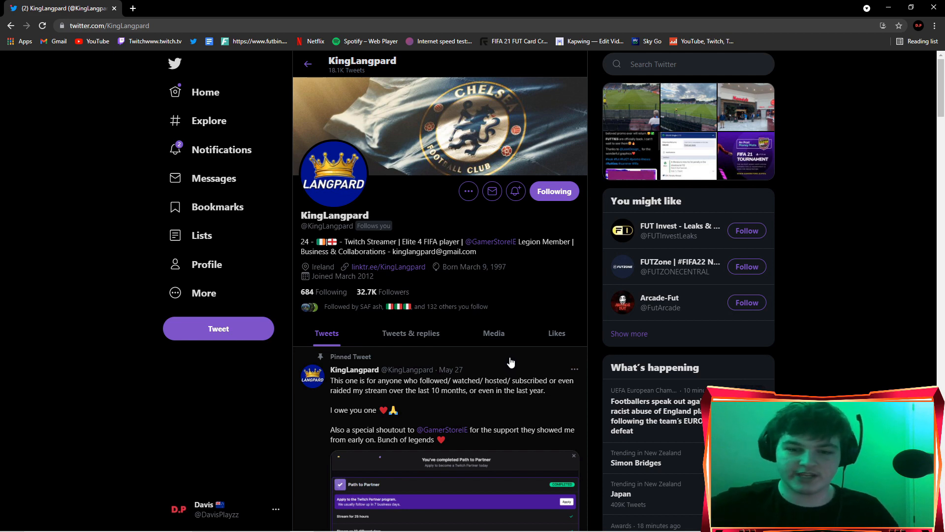
pyautogui.scroll(-3)
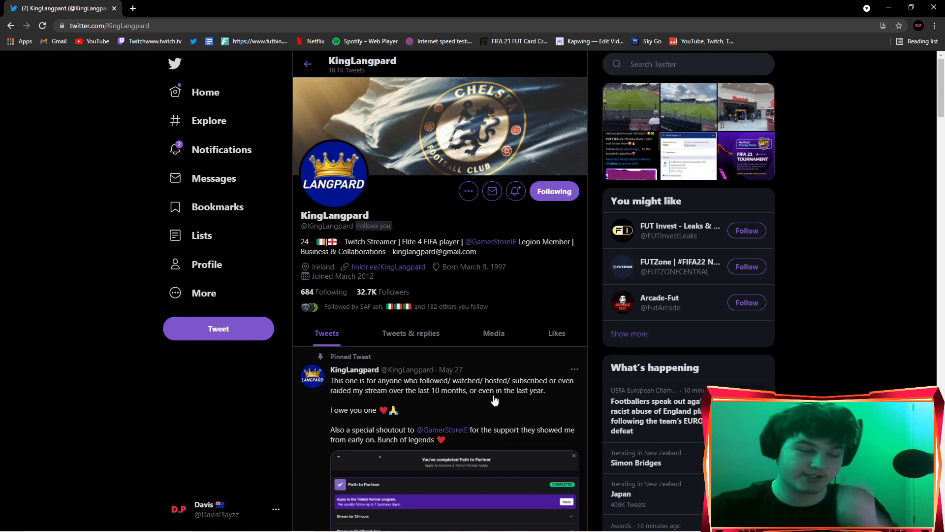
pyautogui.moveTo(444, 387)
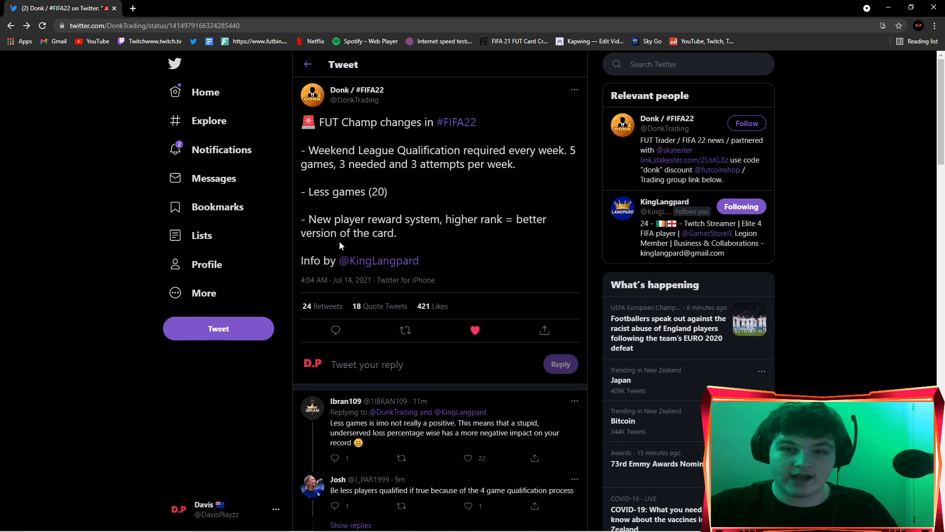
pyautogui.moveTo(462, 243)
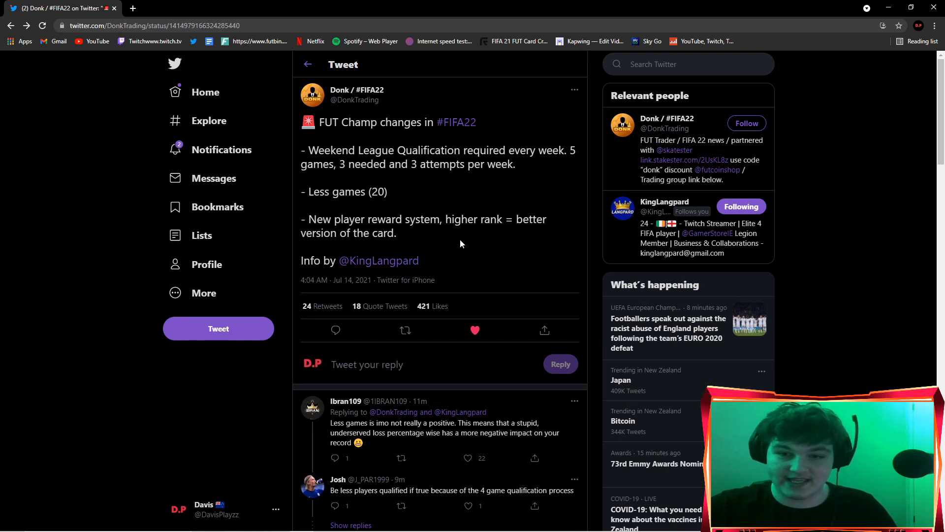
pyautogui.moveTo(525, 261)
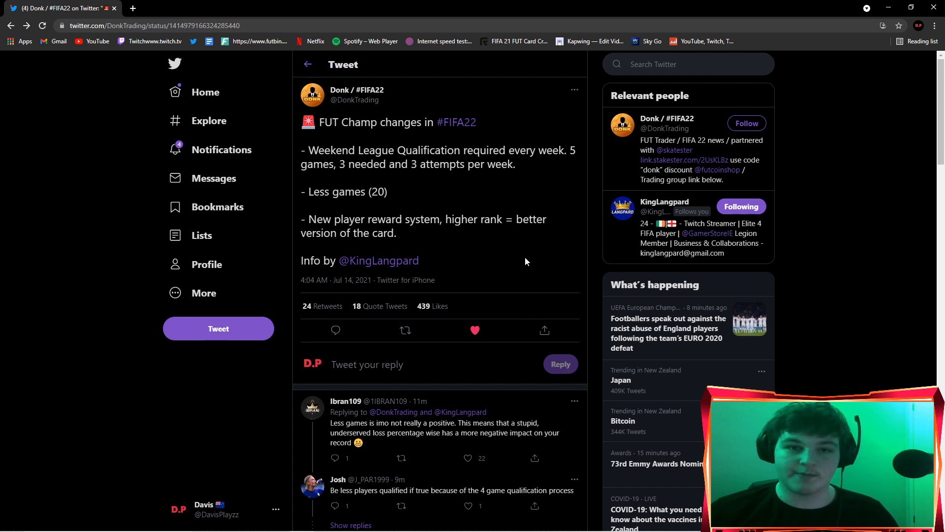
pyautogui.moveTo(441, 196)
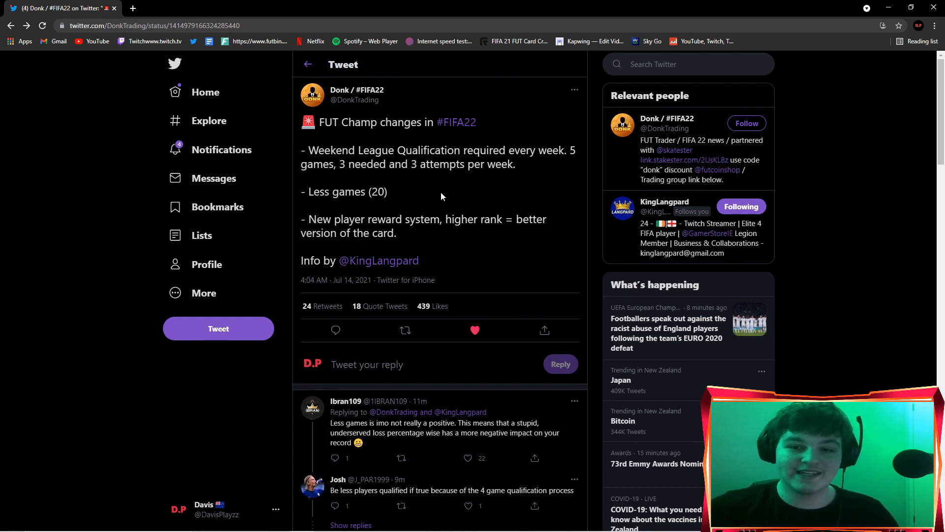
pyautogui.moveTo(503, 191)
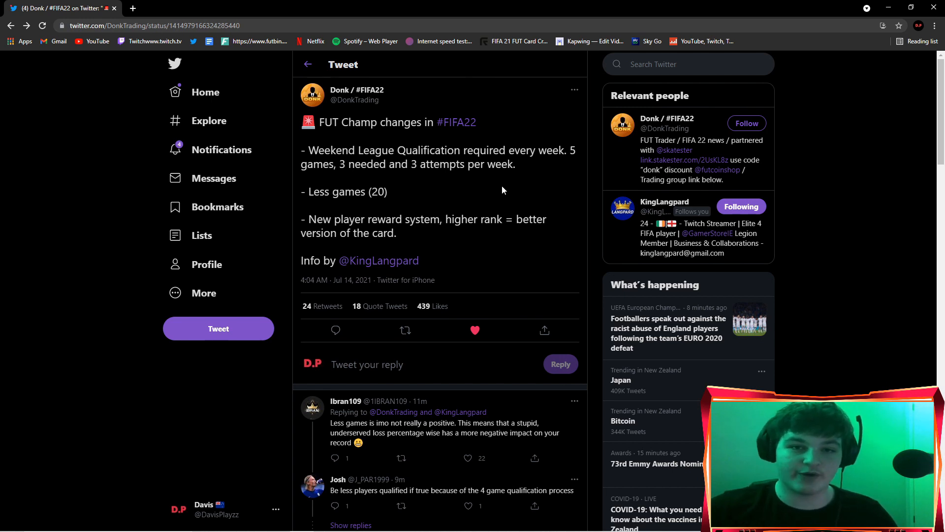
pyautogui.click(474, 331)
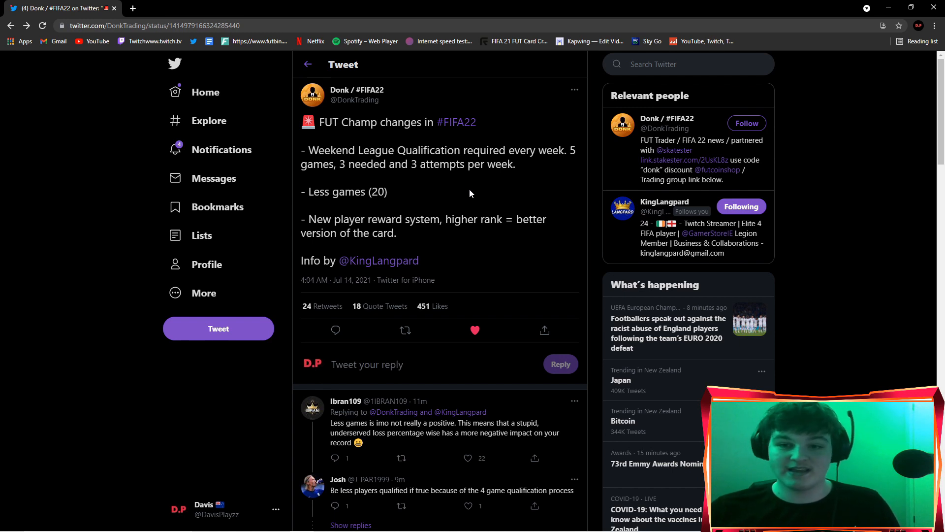
pyautogui.click(467, 458)
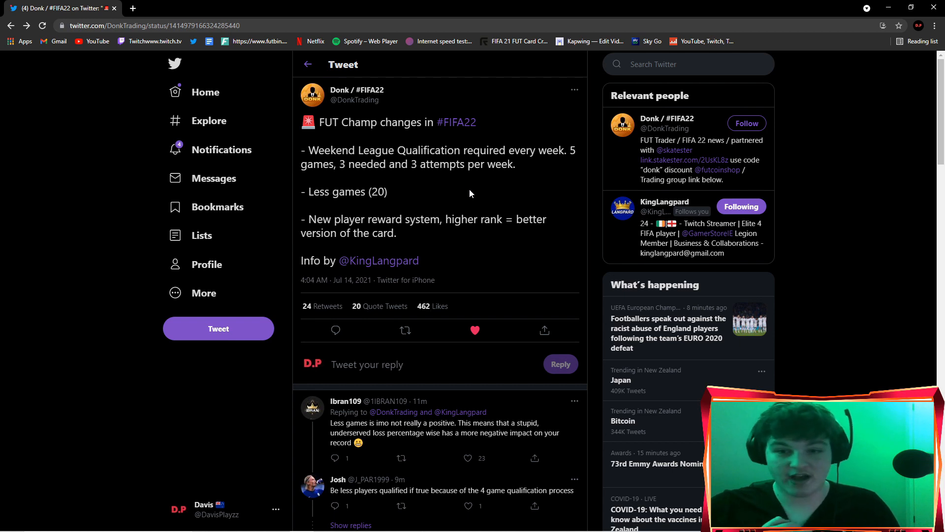
pyautogui.moveTo(567, 128)
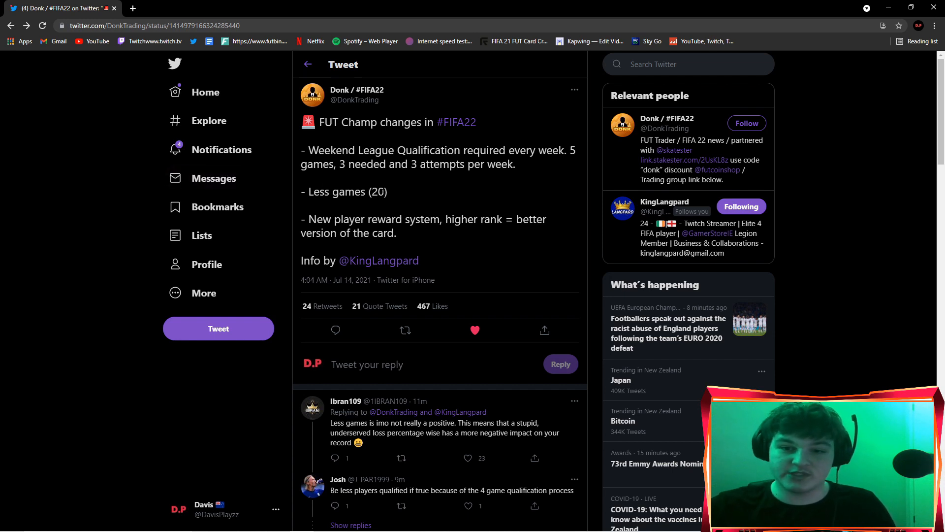
pyautogui.moveTo(448, 199)
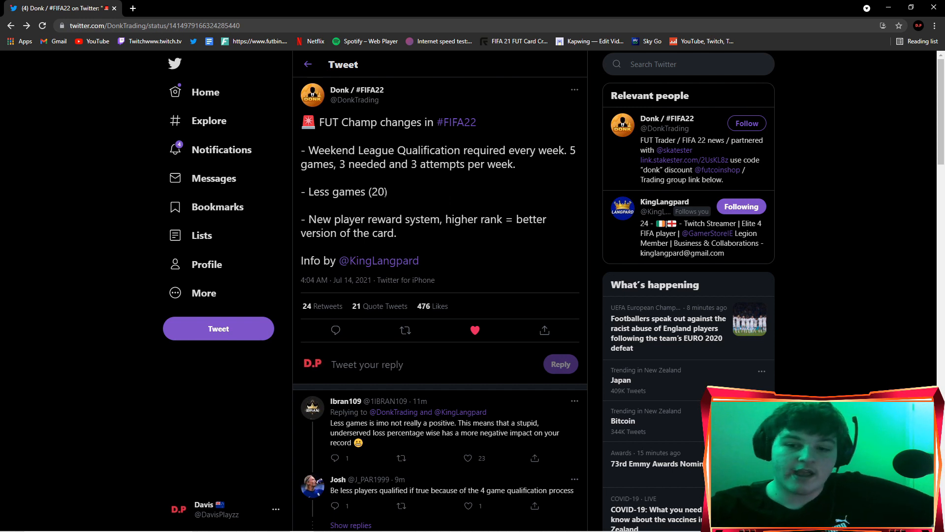
pyautogui.doubleClick(379, 191)
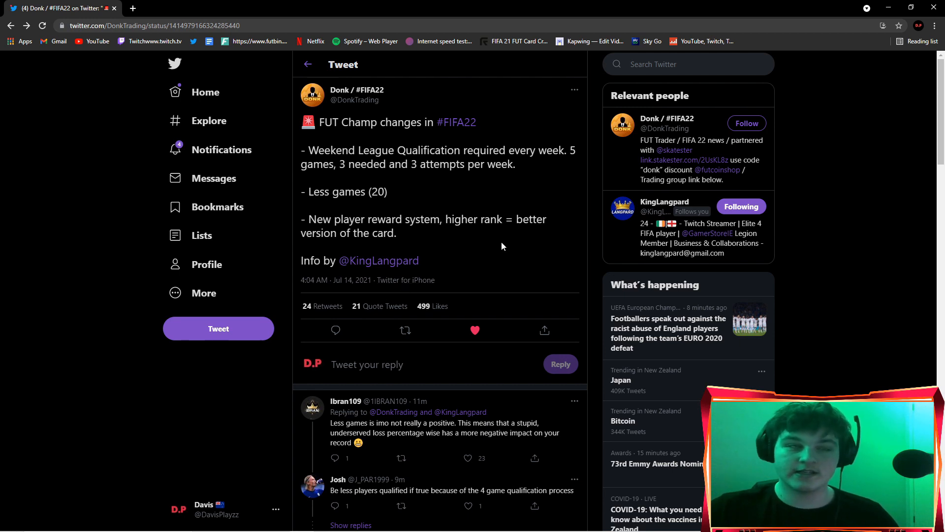
pyautogui.moveTo(426, 236)
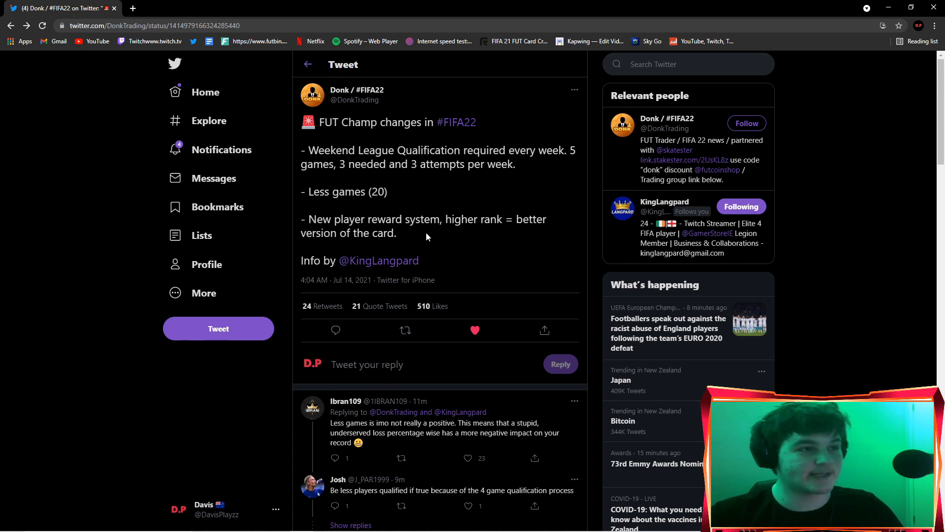
pyautogui.click(405, 329)
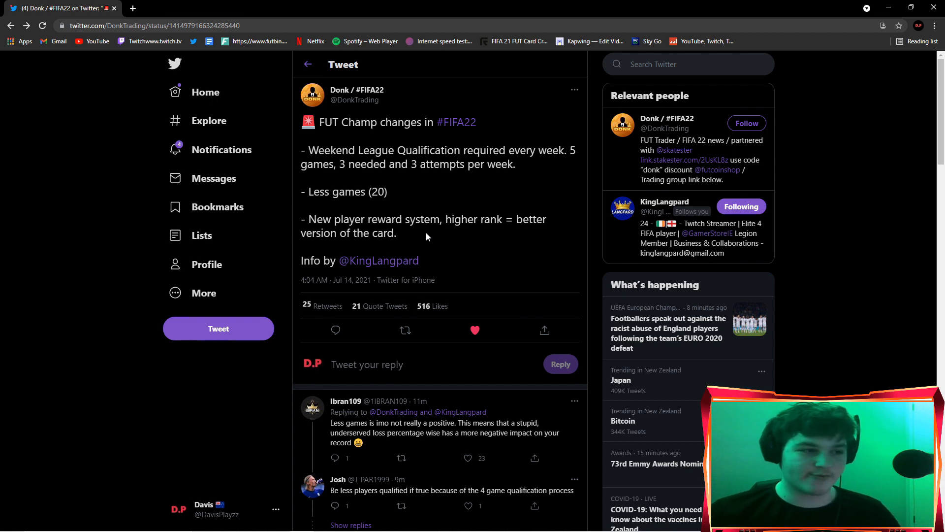
pyautogui.click(405, 330)
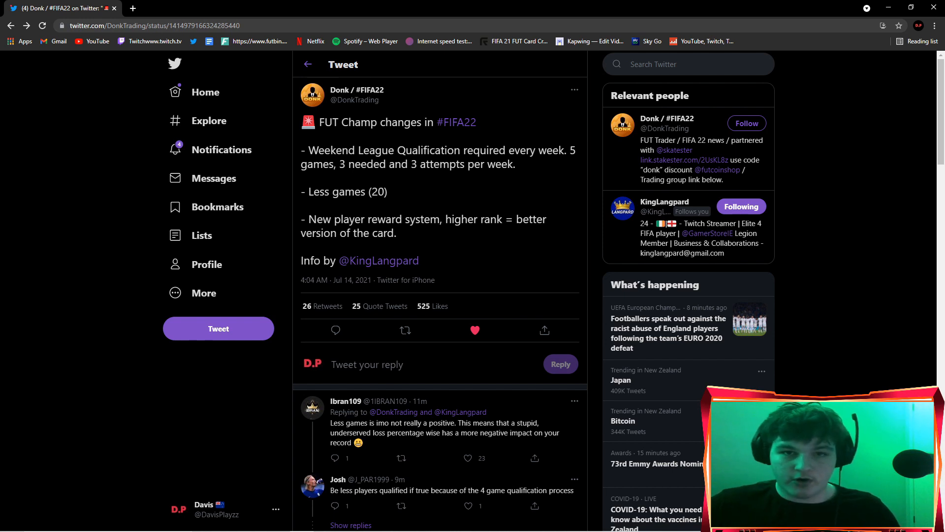
pyautogui.click(474, 330)
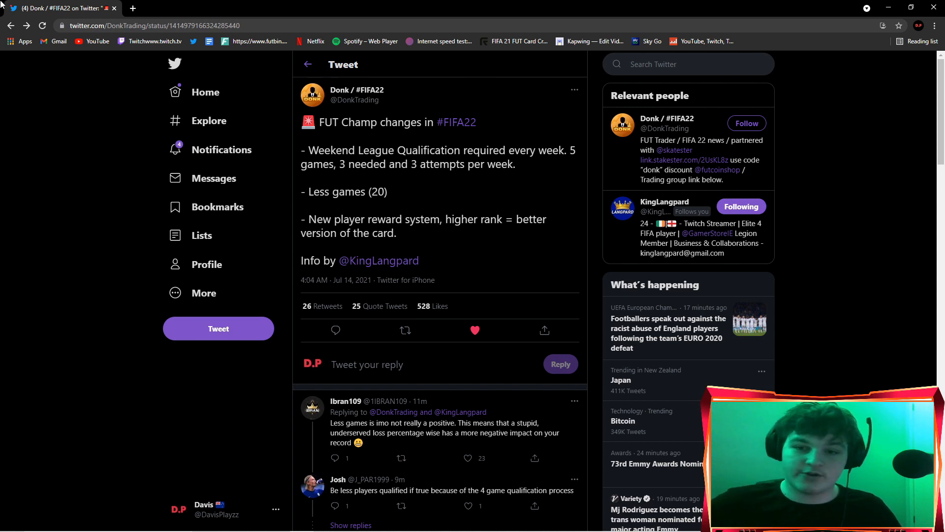
pyautogui.moveTo(399, 246)
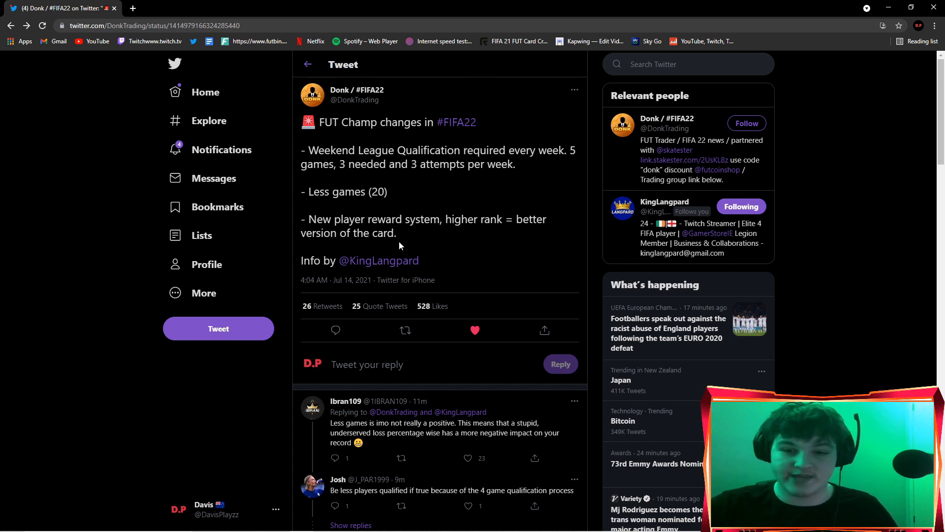
pyautogui.moveTo(377, 247)
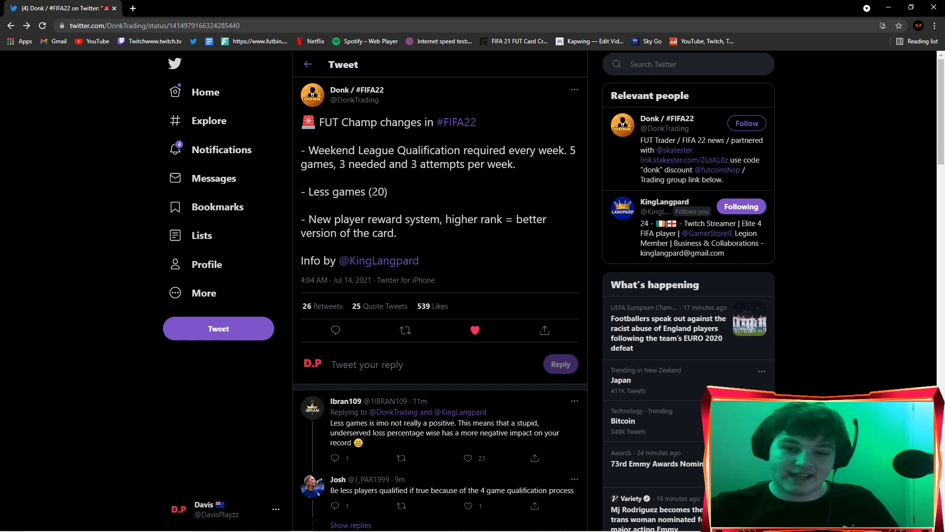
pyautogui.doubleClick(379, 191)
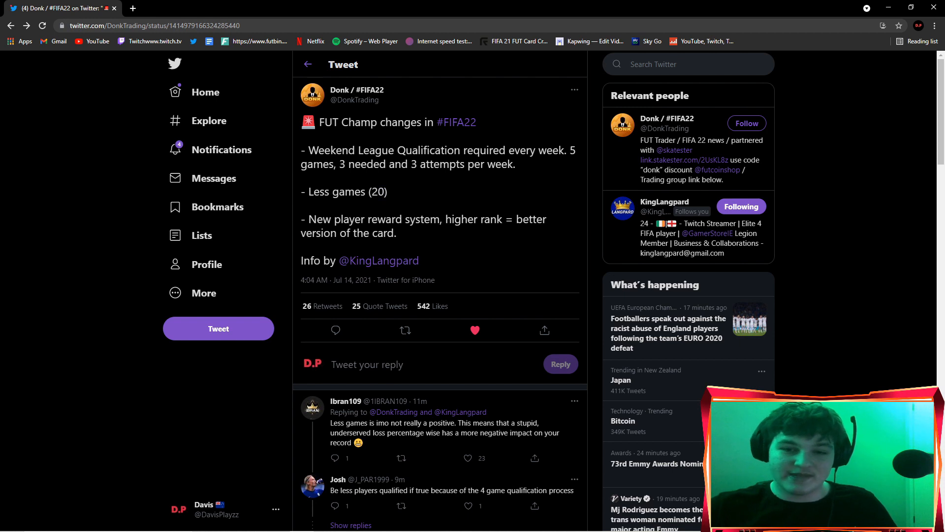
pyautogui.moveTo(461, 191)
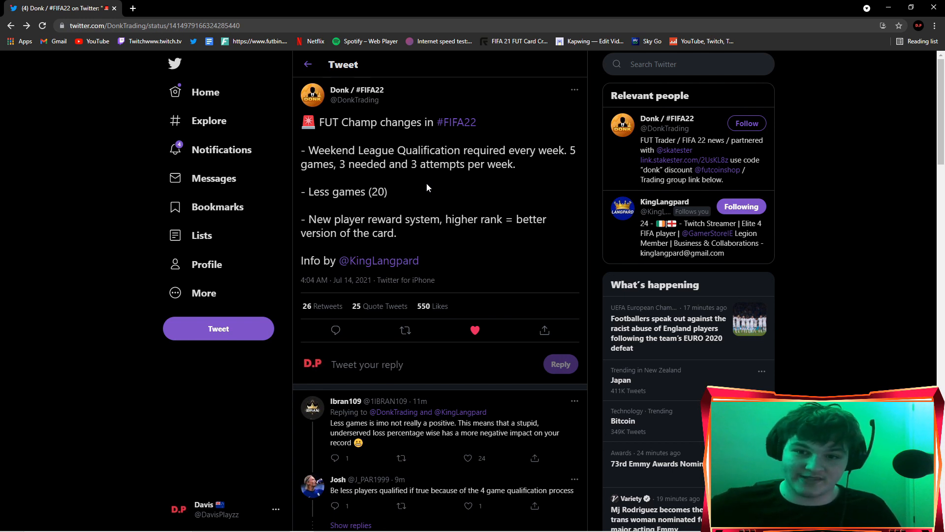
pyautogui.moveTo(322, 511)
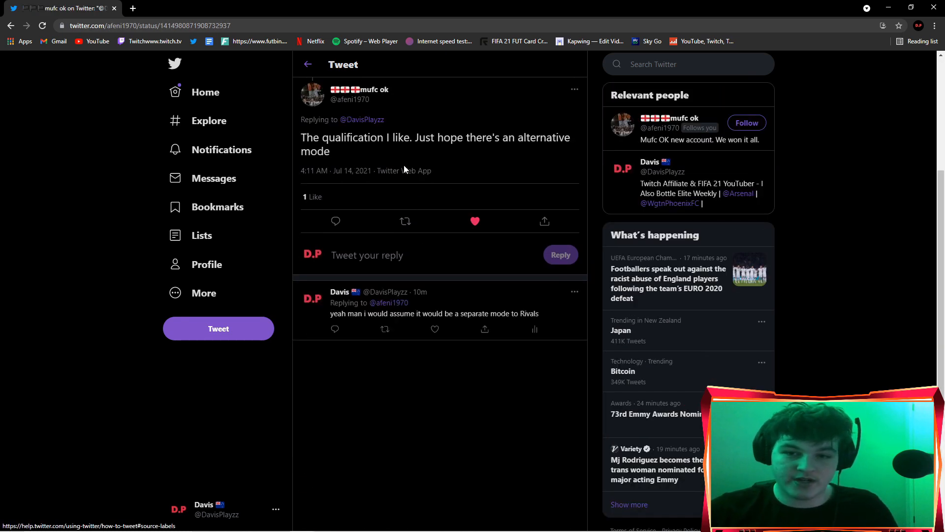
pyautogui.scroll(-3)
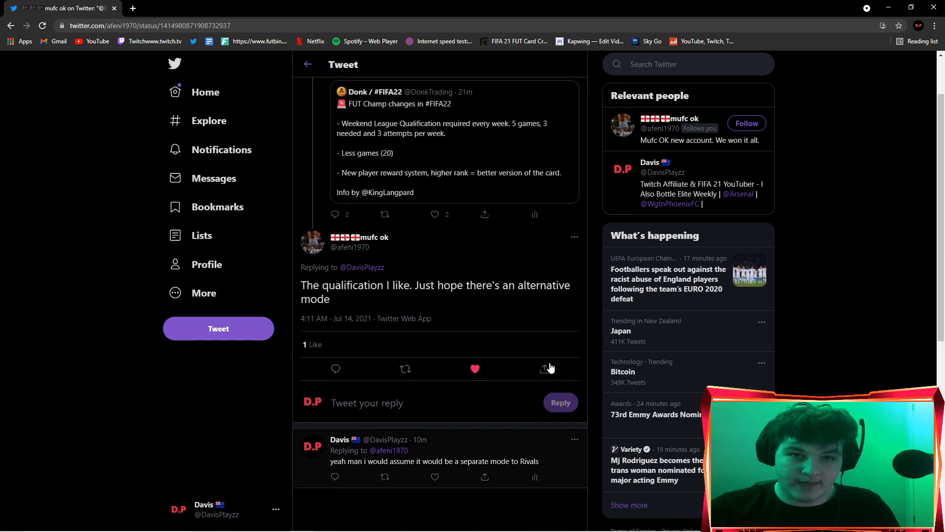
pyautogui.scroll(3)
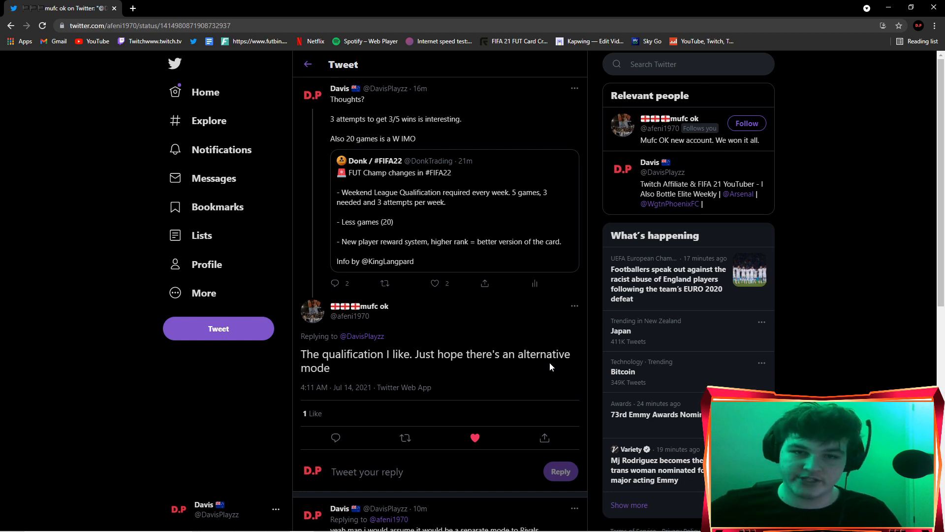
pyautogui.moveTo(502, 365)
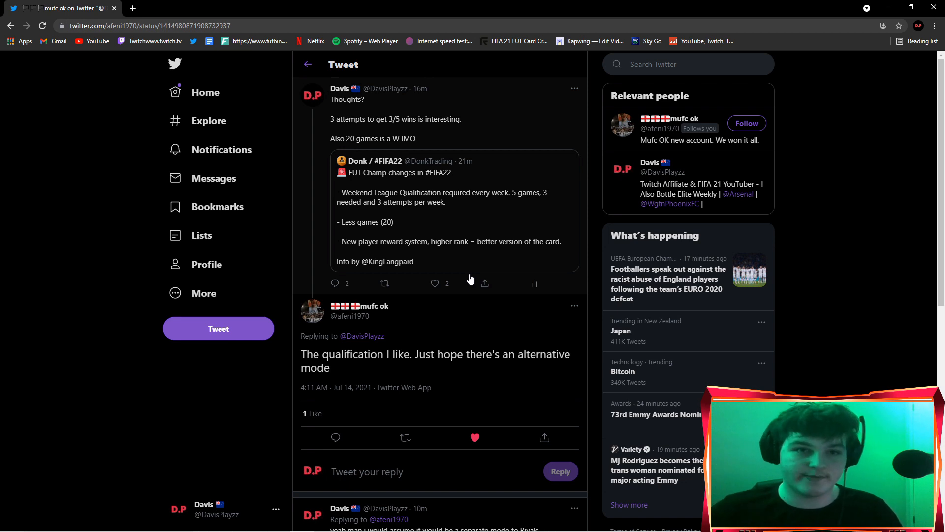
pyautogui.moveTo(321, 242)
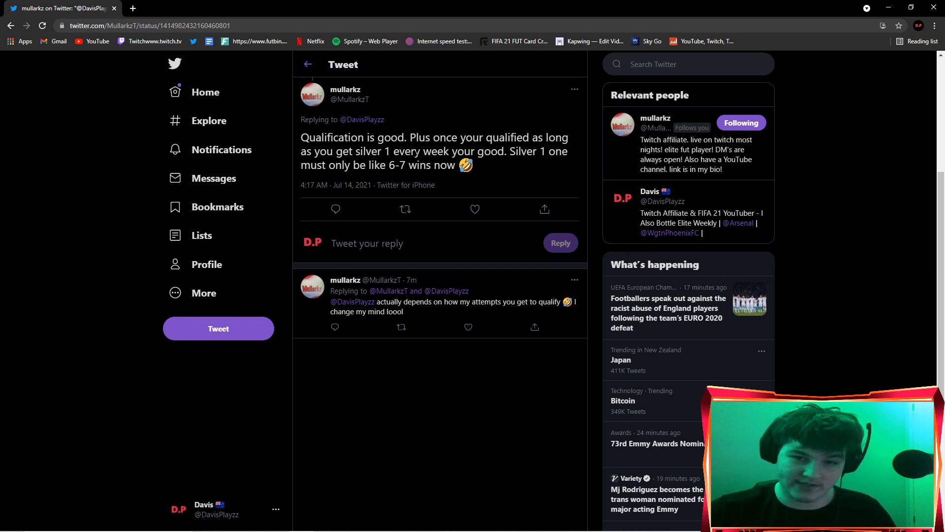
pyautogui.moveTo(532, 175)
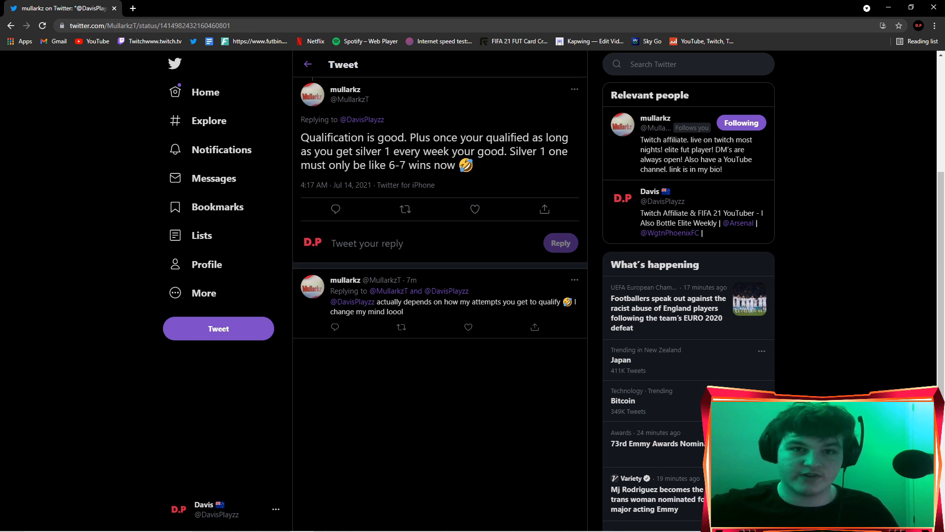
pyautogui.moveTo(494, 169)
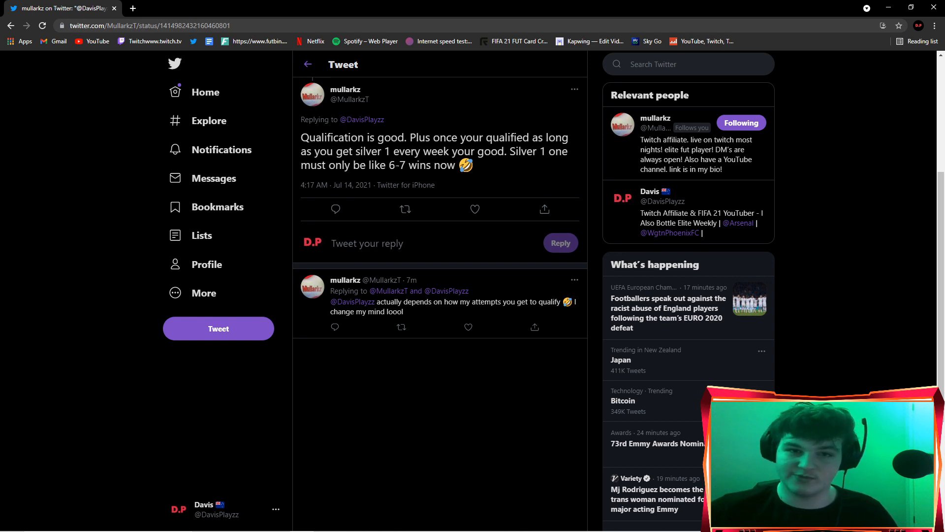
pyautogui.moveTo(537, 189)
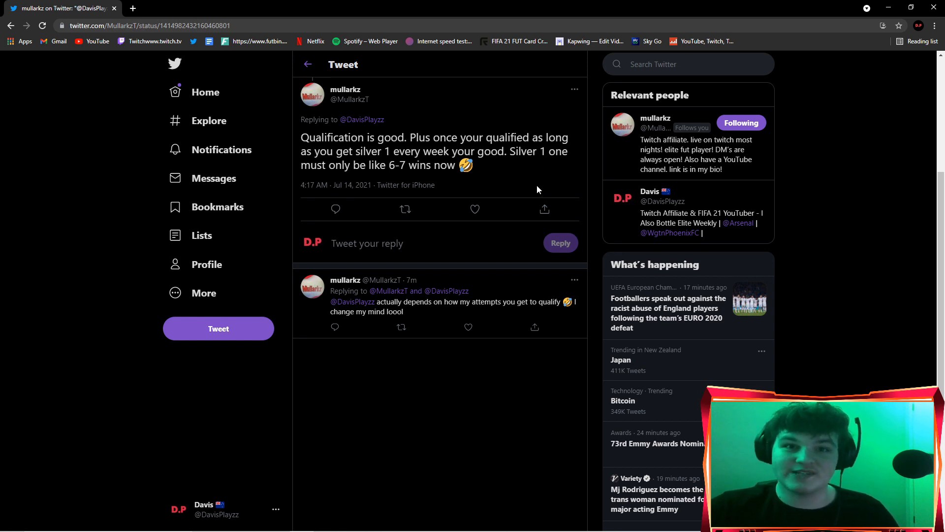
pyautogui.moveTo(489, 312)
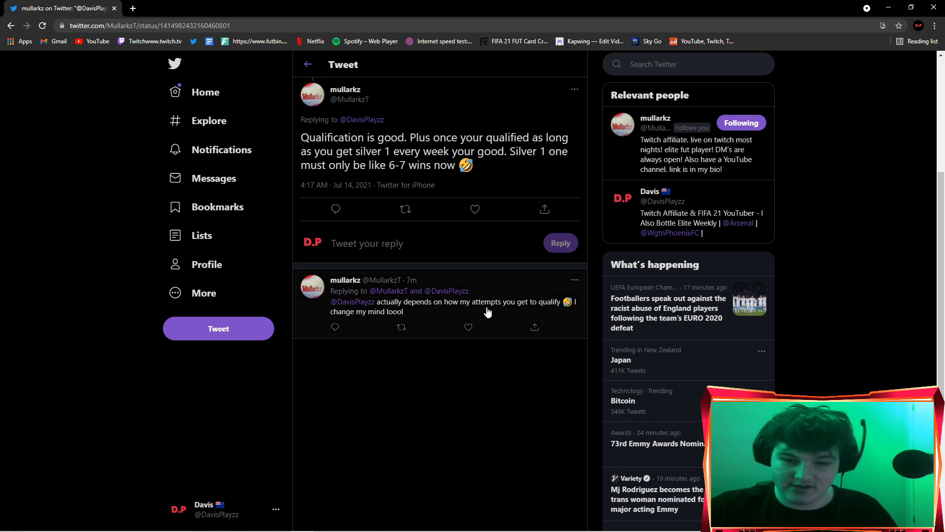